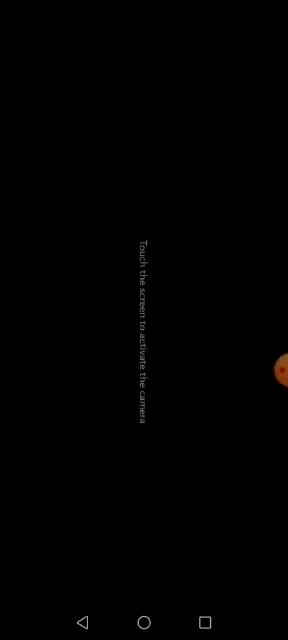
Wake the camera to film the whiteboard and melting point setup until the preview dims again
click(144, 320)
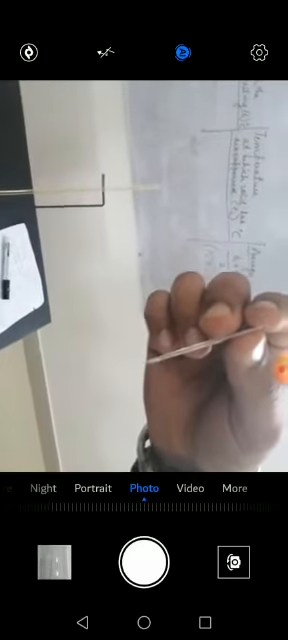
click(144, 562)
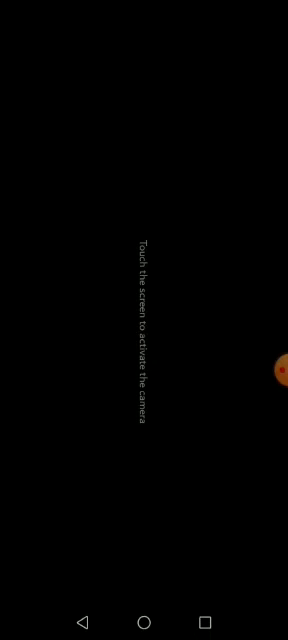
Reactivate the live preview showing the whiteboard with a captured photo thumbnail
click(144, 320)
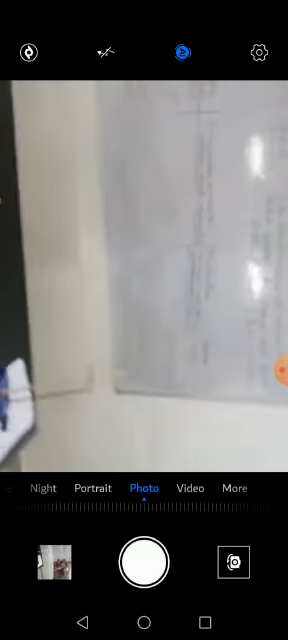